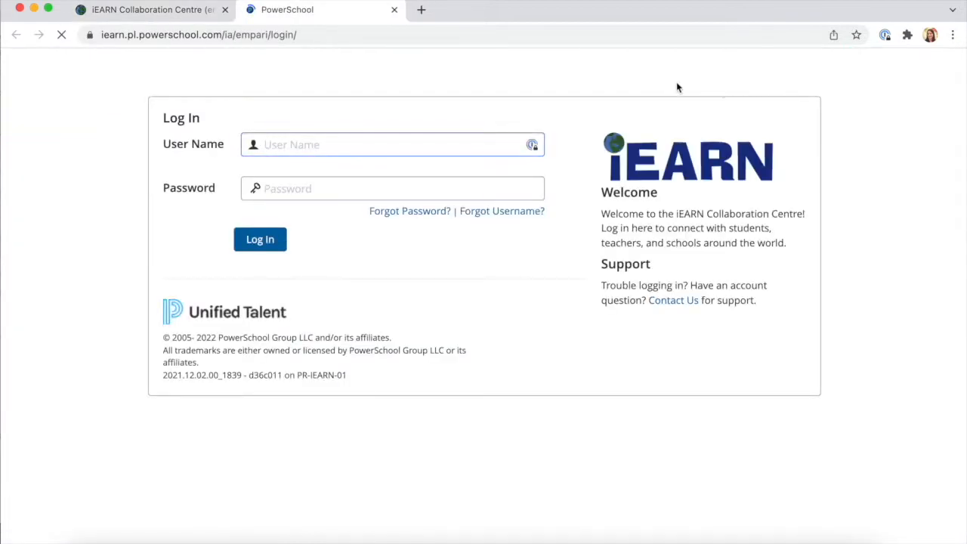
- Log in to the iEARN Collaboration Centre as iearn_teacher
text(iearn_)
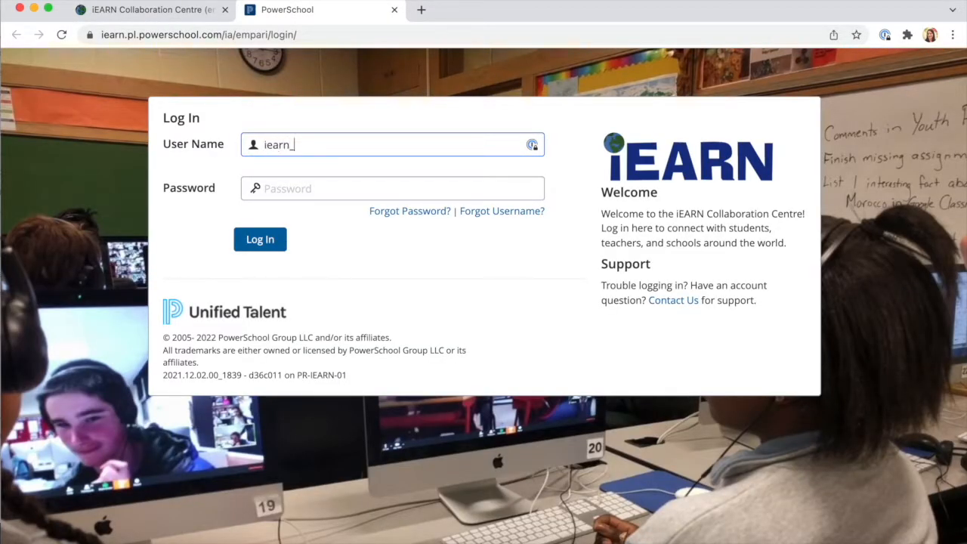
text(teacher)
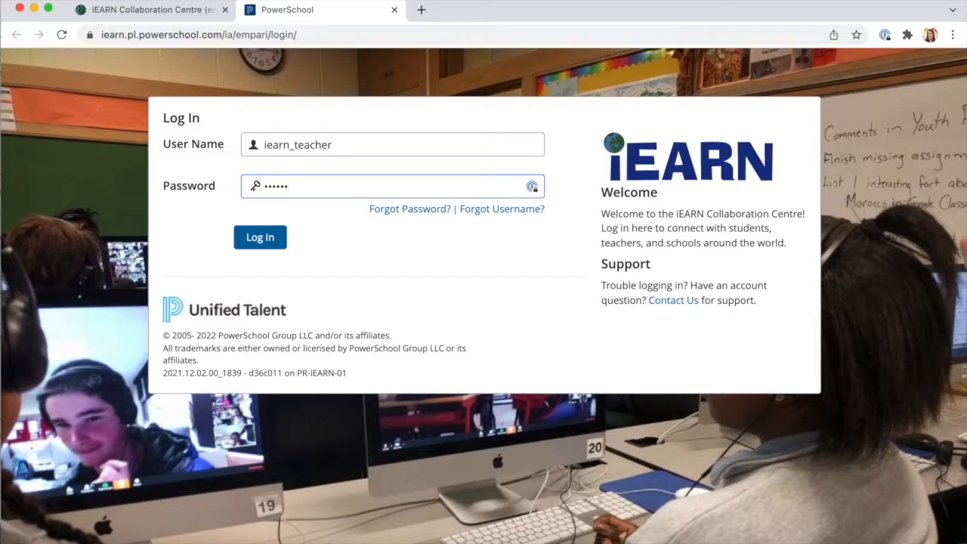
click(260, 236)
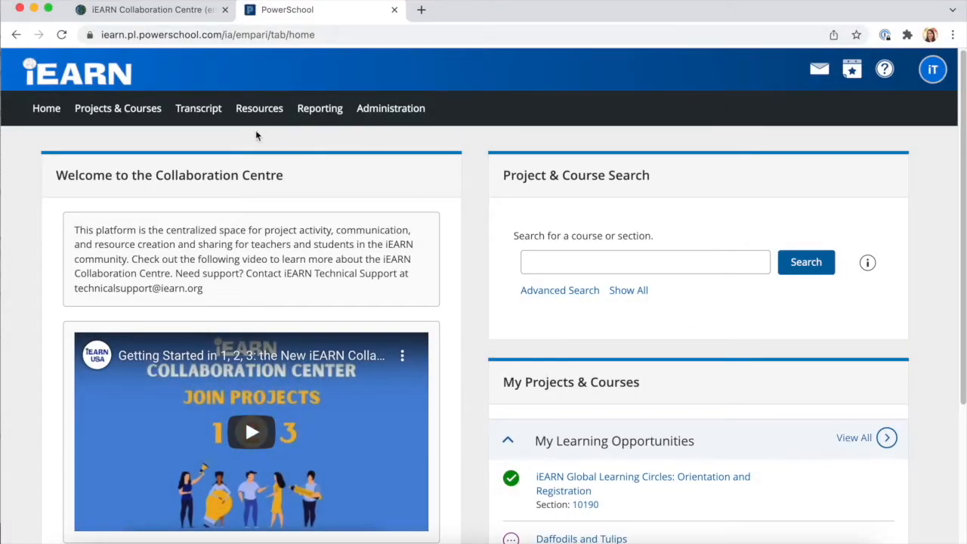
- Open the iEARN Global Learning Circles: Orientation and Registration course from My Learning Opportunities
scroll(down, 3)
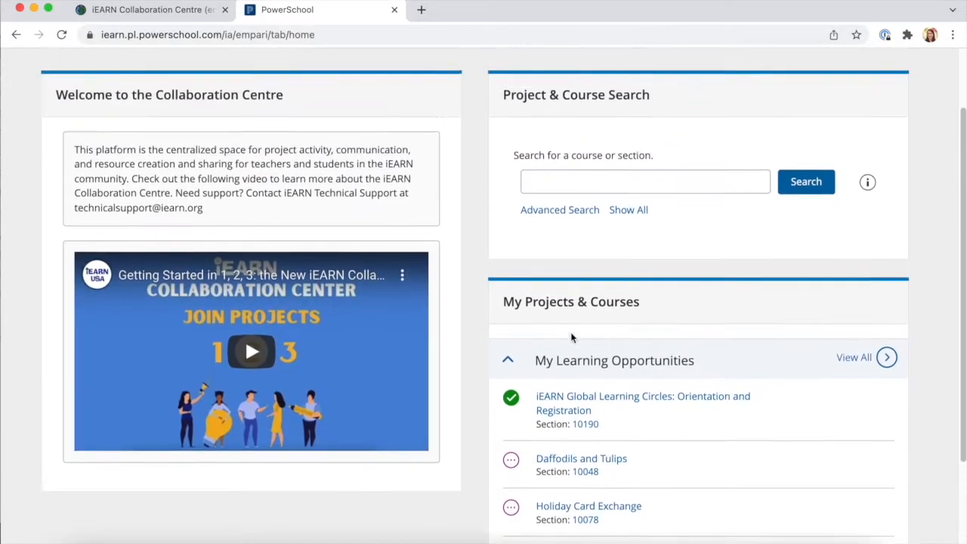
scroll(down, 3)
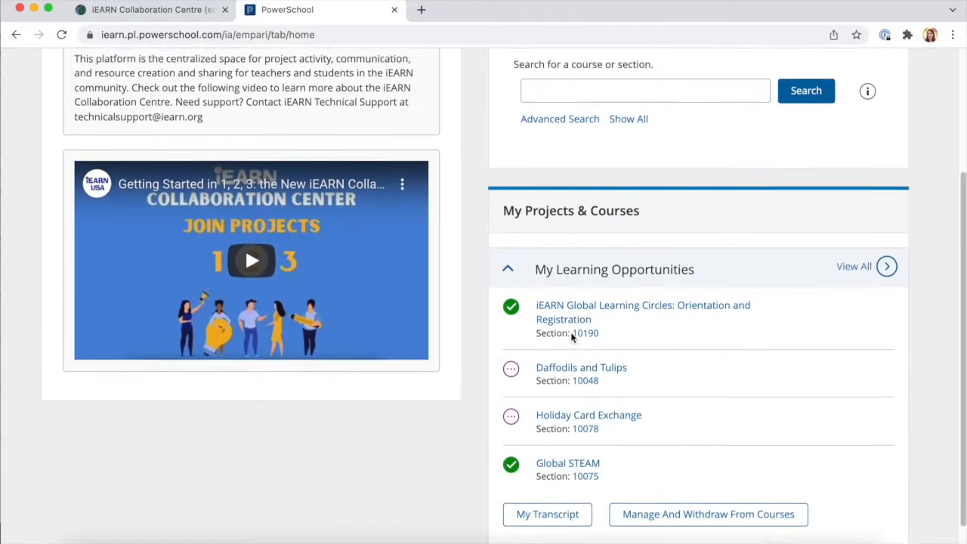
scroll(up, 3)
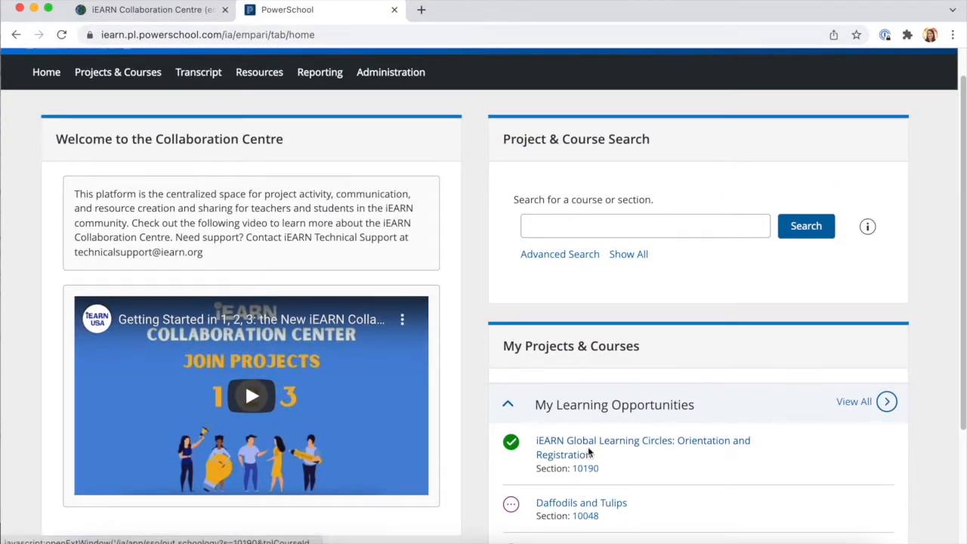
click(644, 441)
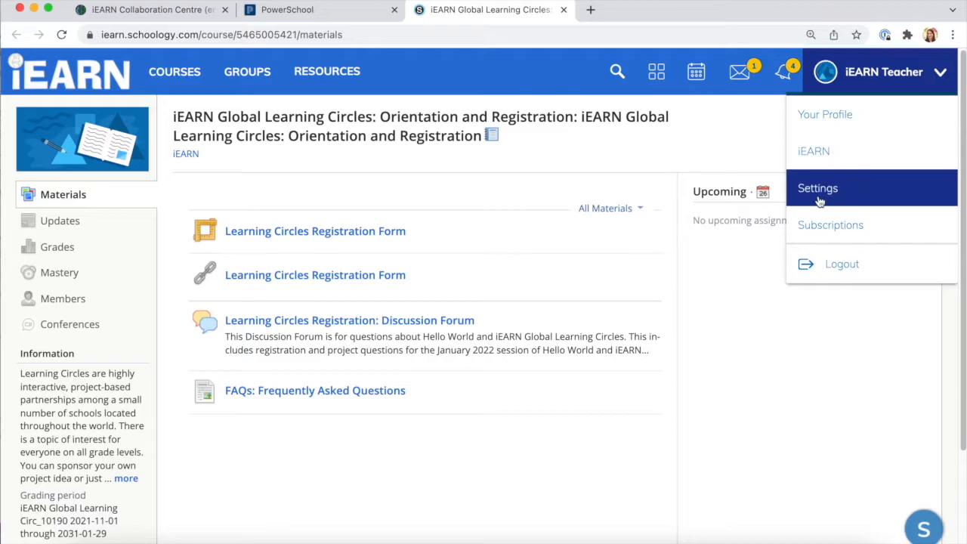
- Go to the iEARN Teacher account Settings and reach the Account Password section
click(818, 188)
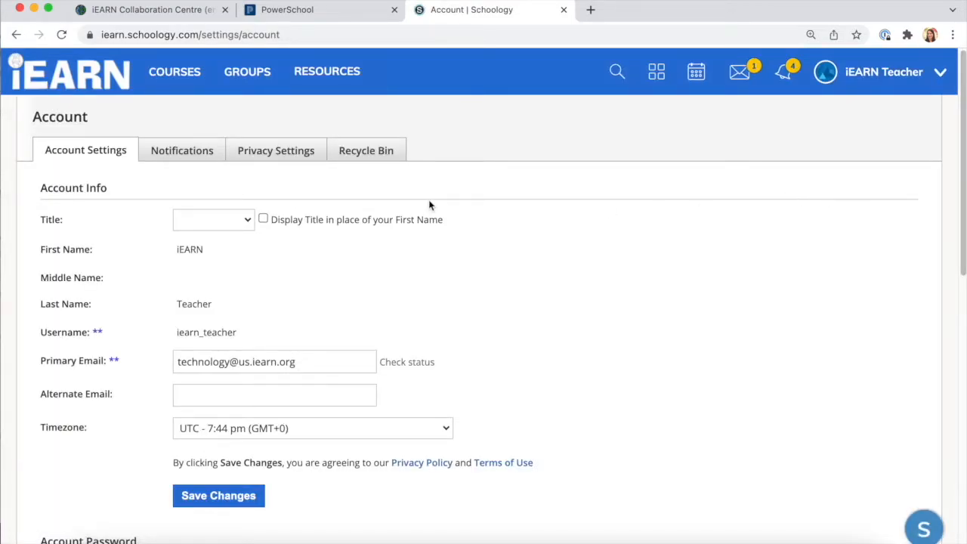
scroll(down, 3)
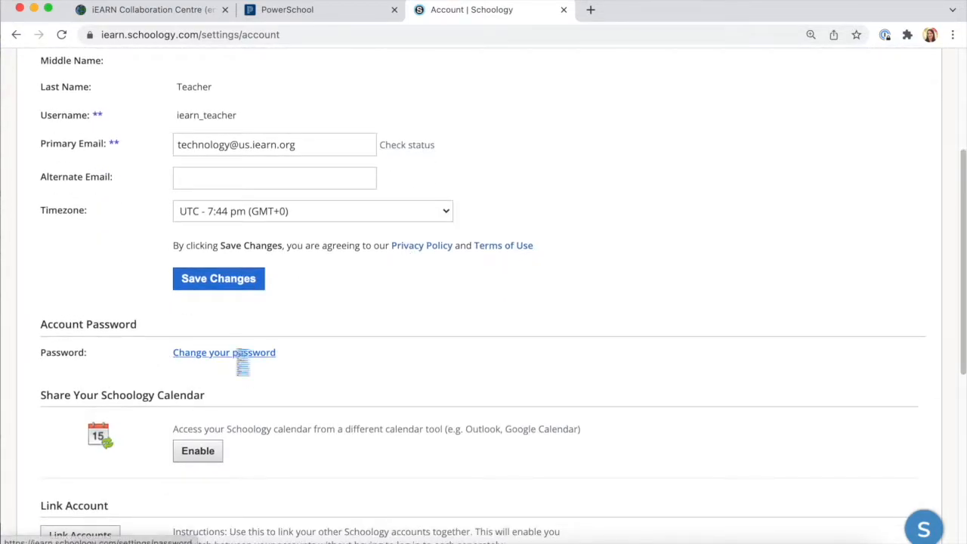
- Enter the new password in both fields and submit the change
click(224, 353)
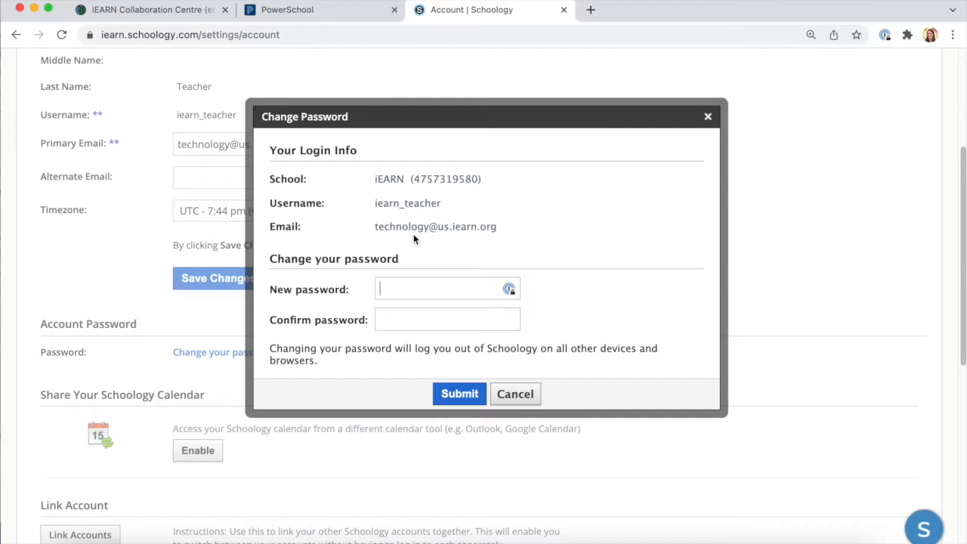
text(•••••)
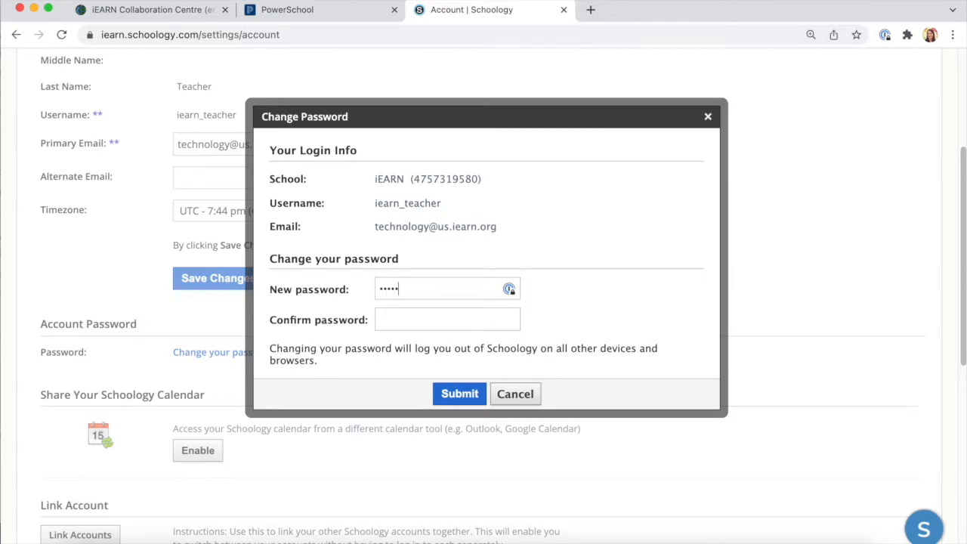
text(••••••)
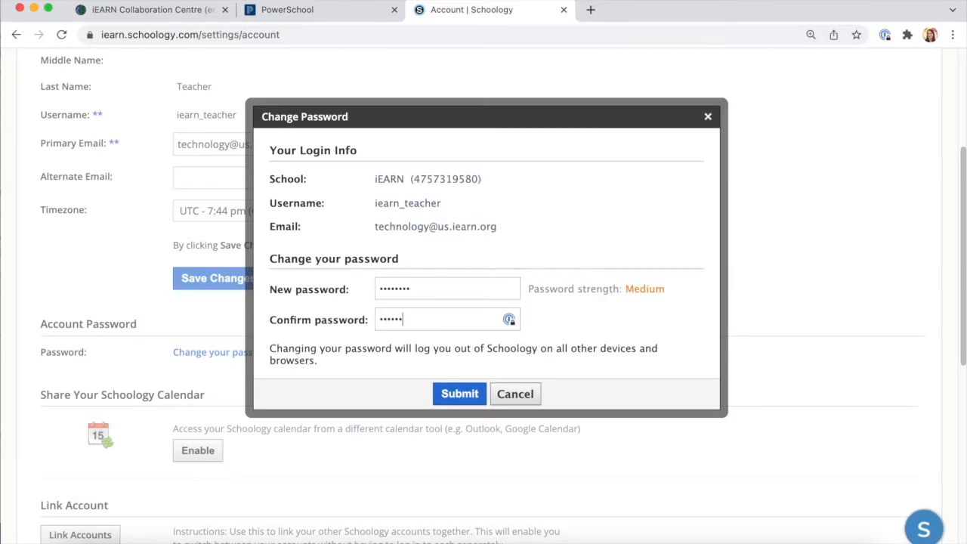
text(••)
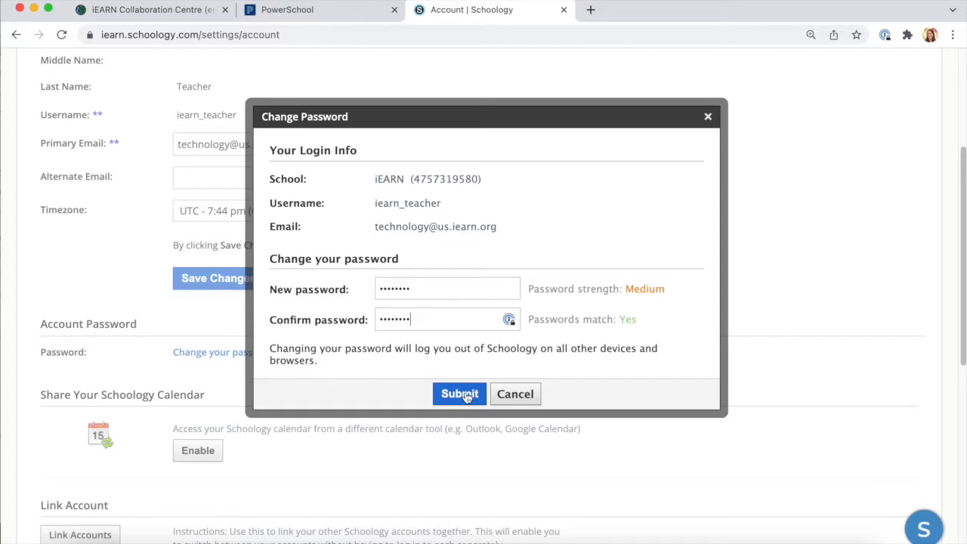
click(460, 393)
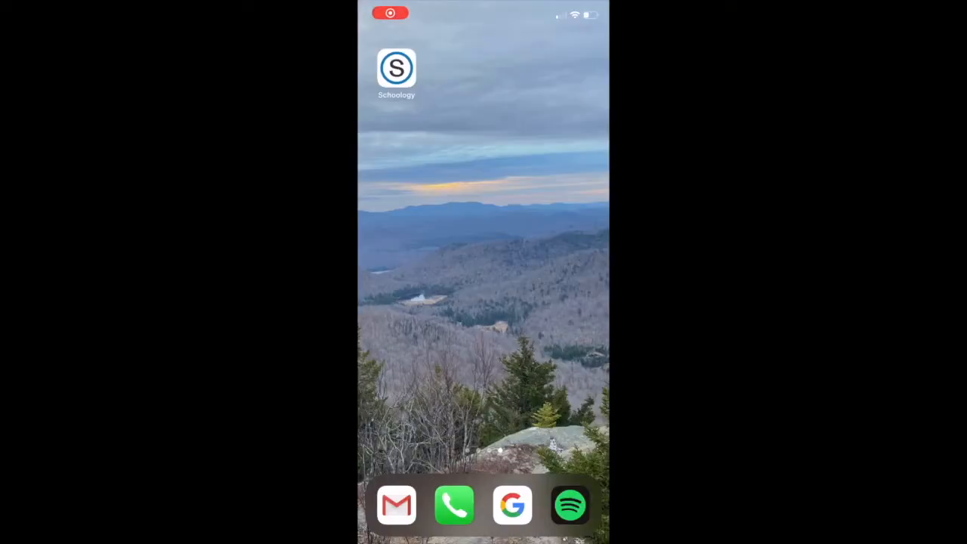
- In the Schoology app, find the iEARN school and log in as iearn_teacher
click(397, 68)
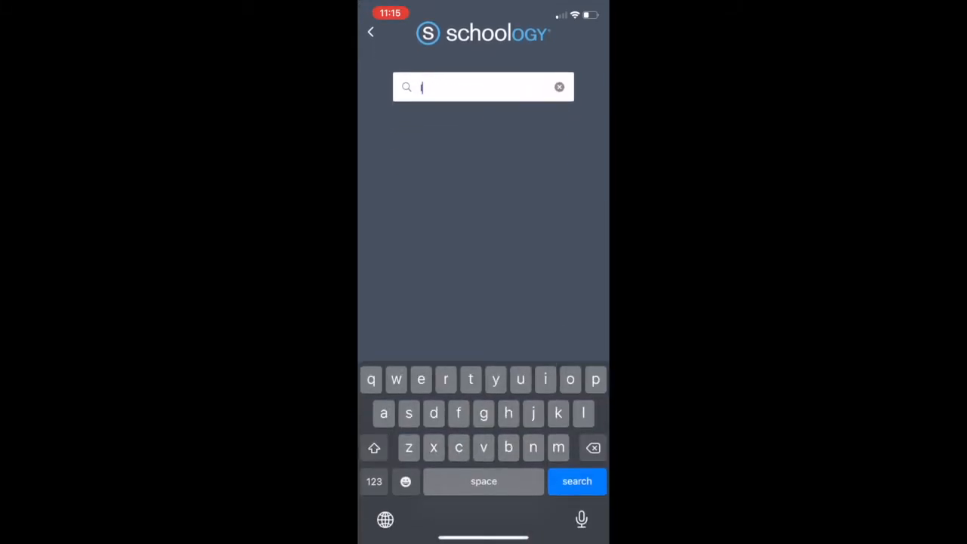
text(earn)
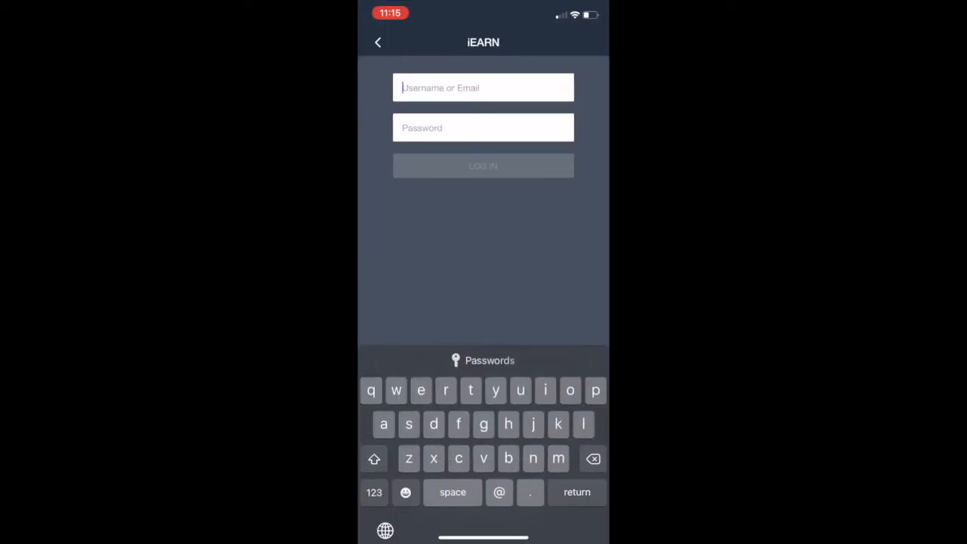
text(i)
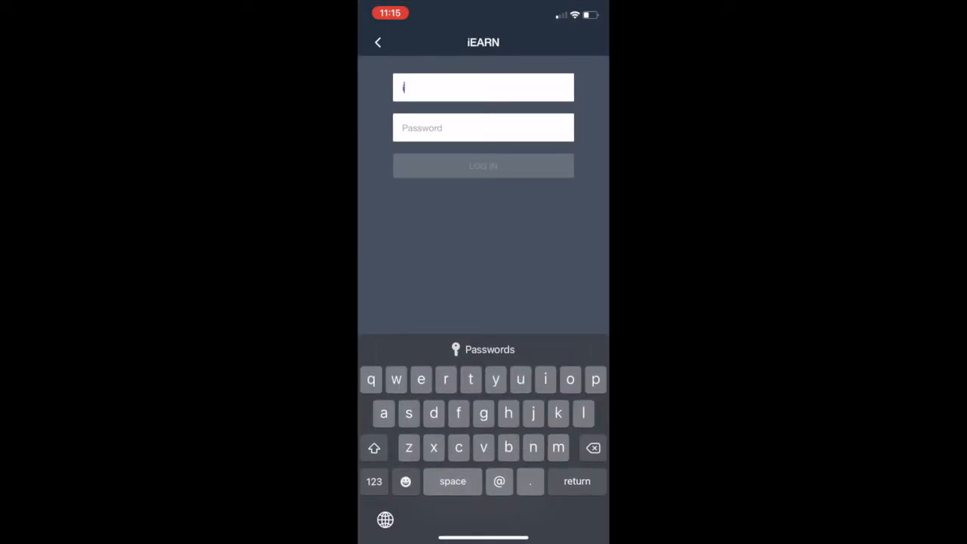
text(iearn_teacher)
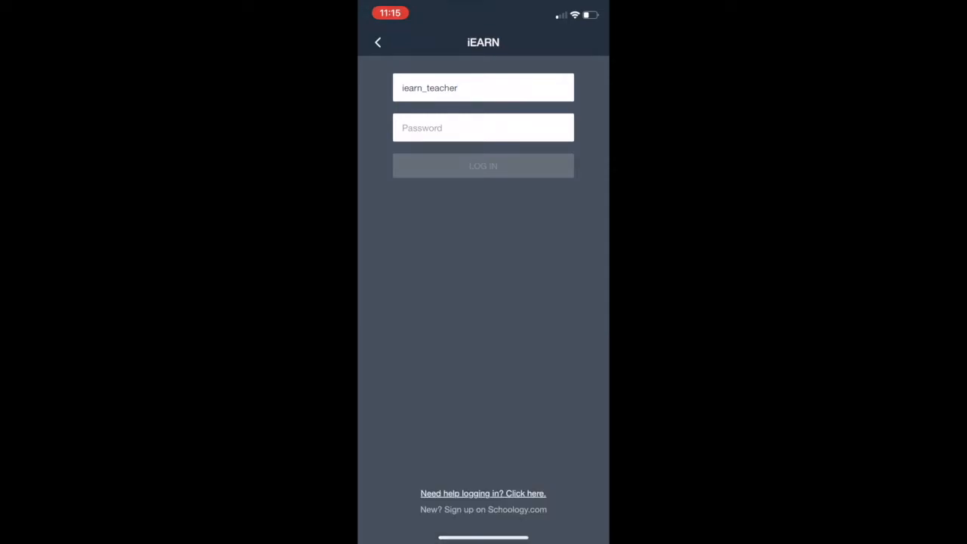
click(484, 127)
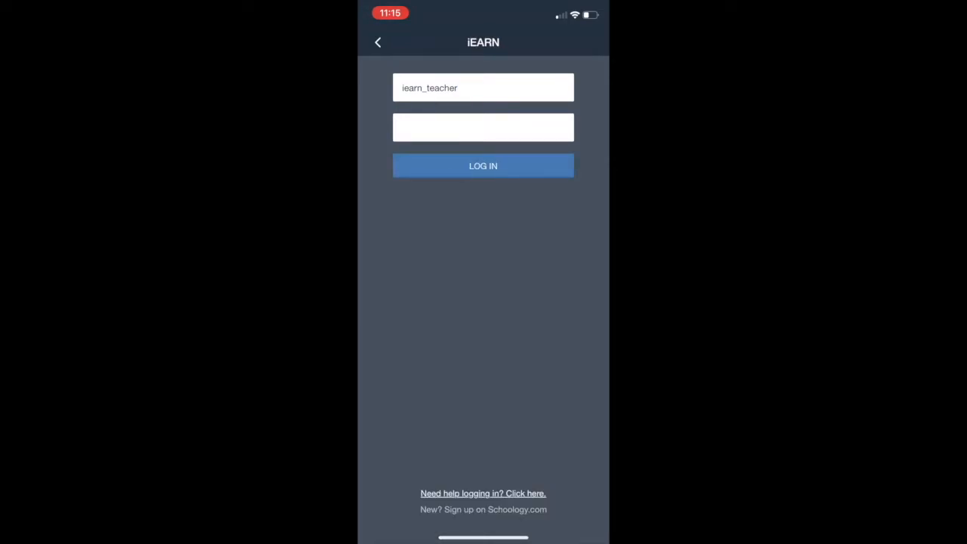
click(483, 165)
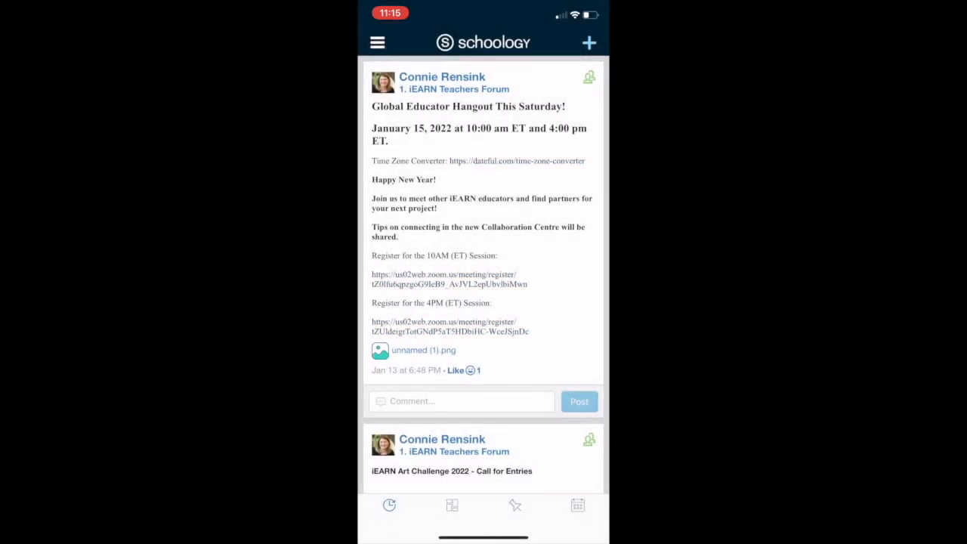
- View Notifications from the side menu, then go to the Holiday Card Exchange course
click(378, 42)
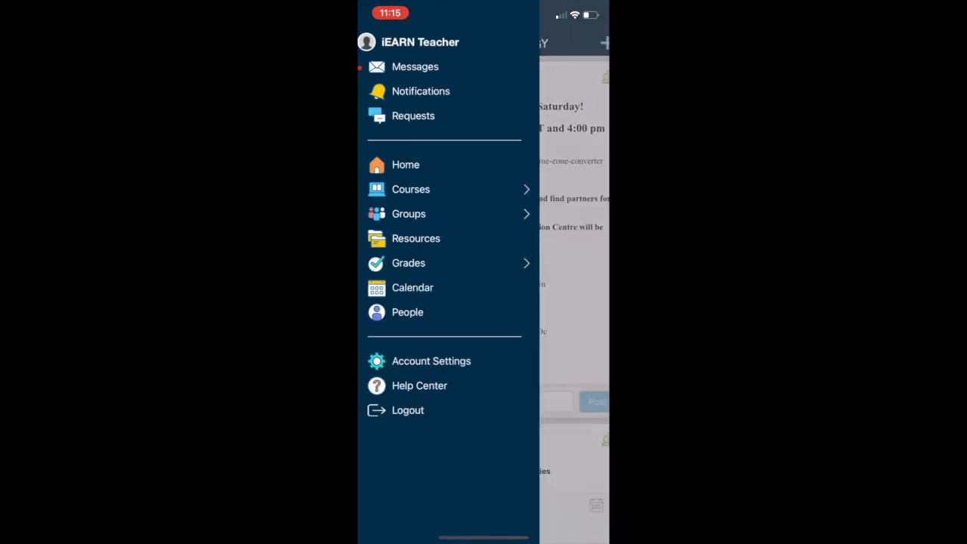
click(414, 67)
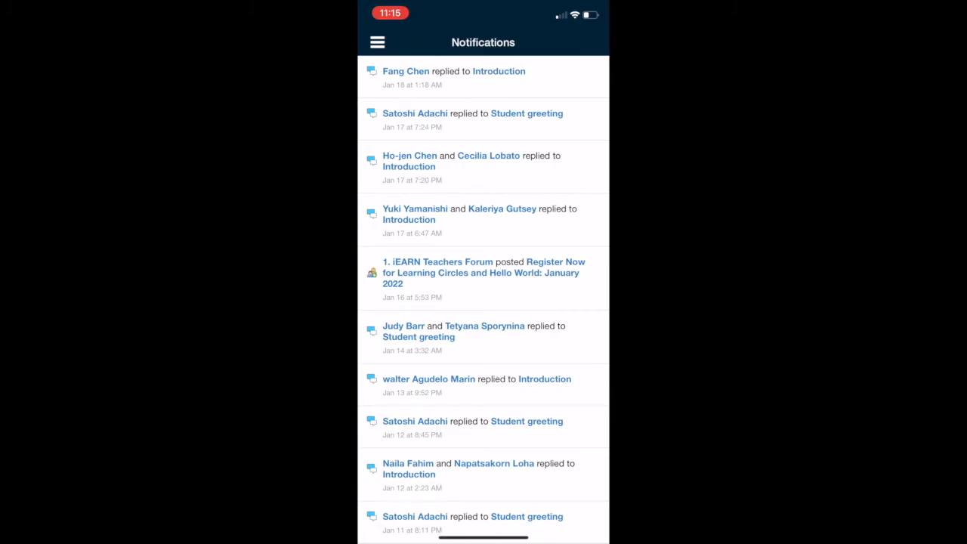
click(378, 42)
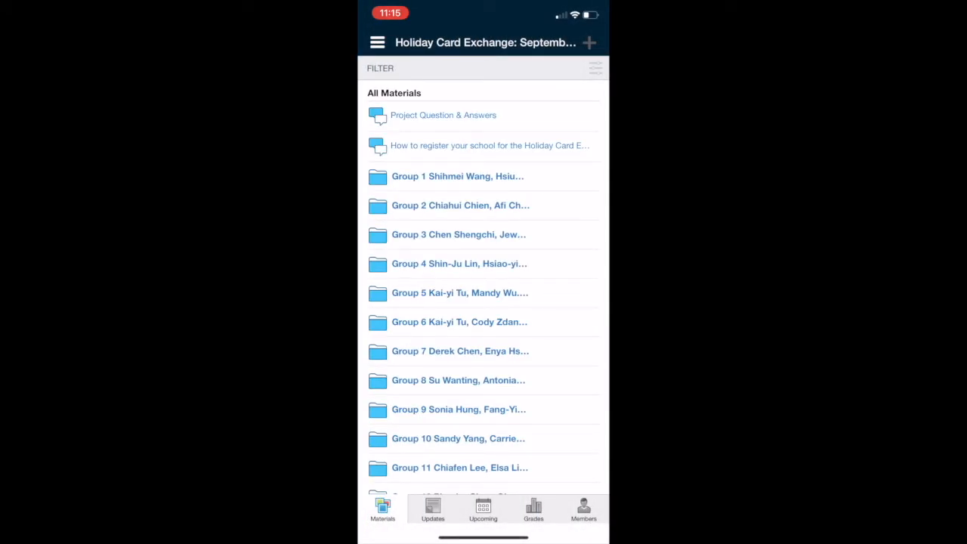
- Read the Project Question & Answers discussion and return to the course materials list
click(443, 115)
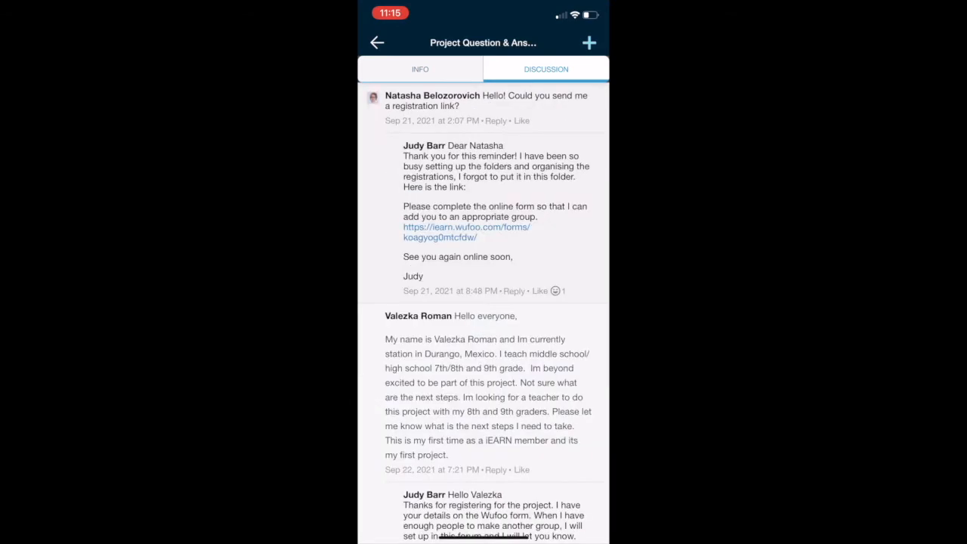
click(378, 42)
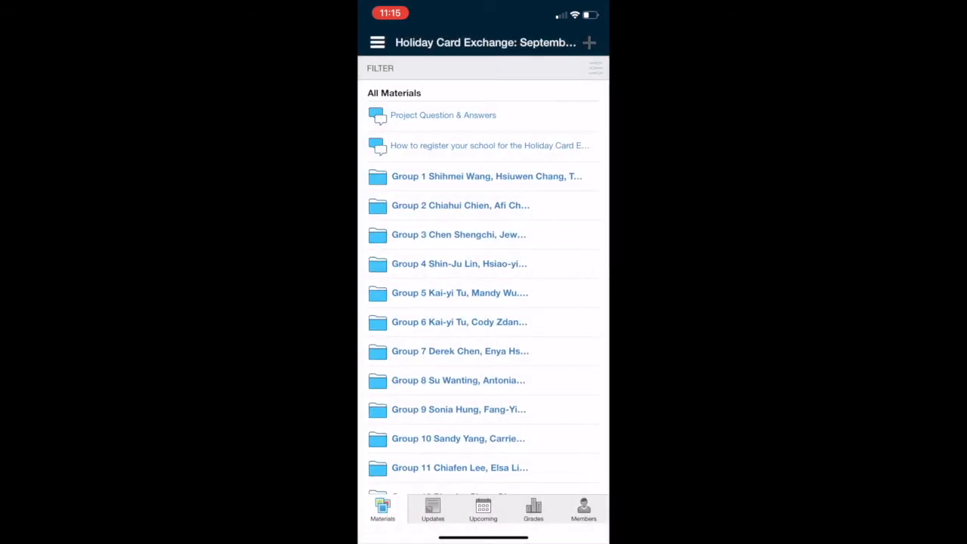
click(378, 43)
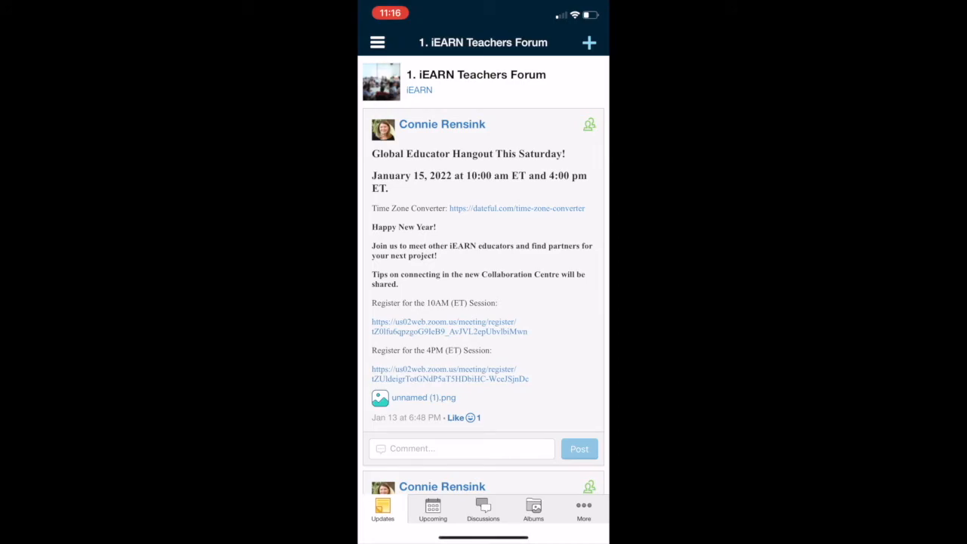
- List the iEARN Teachers Forum discussions, then go to Resources from the side menu
click(483, 511)
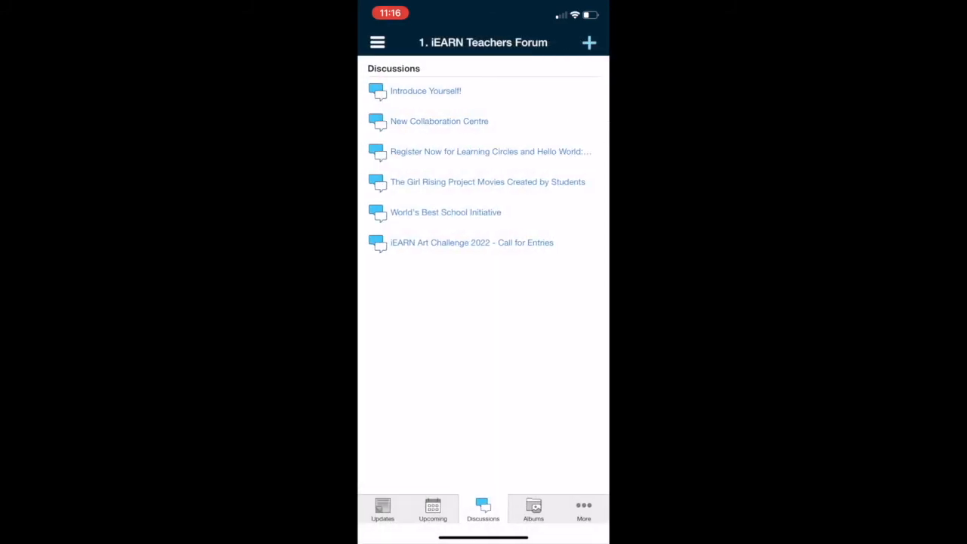
click(378, 42)
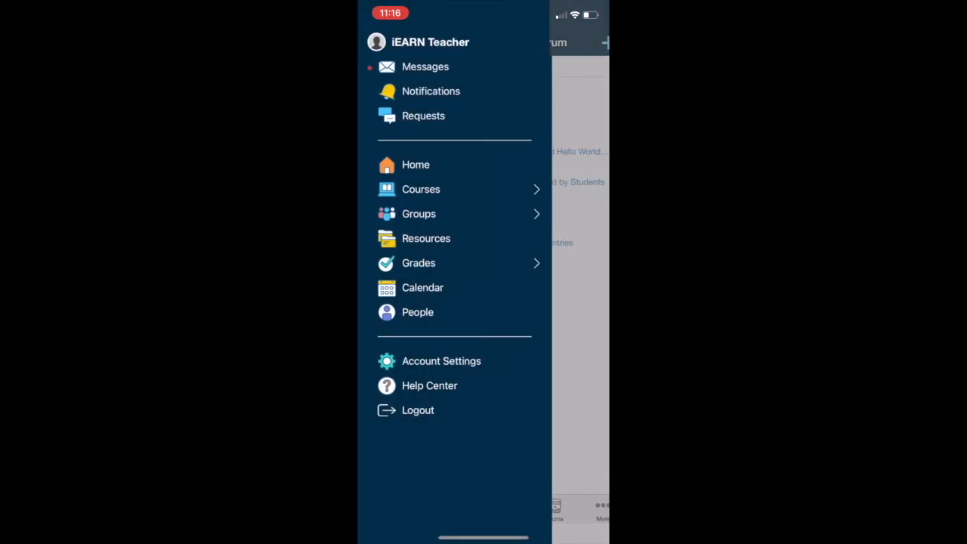
click(426, 239)
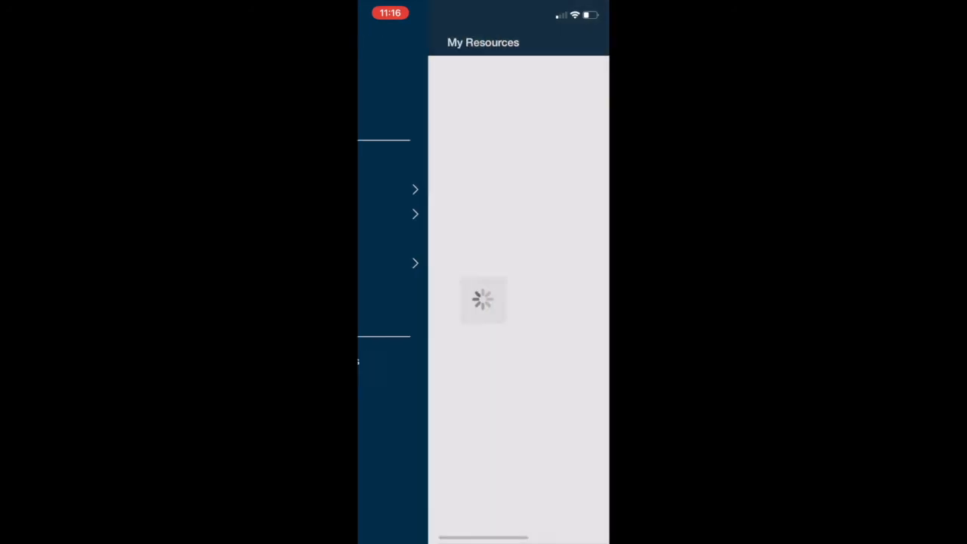